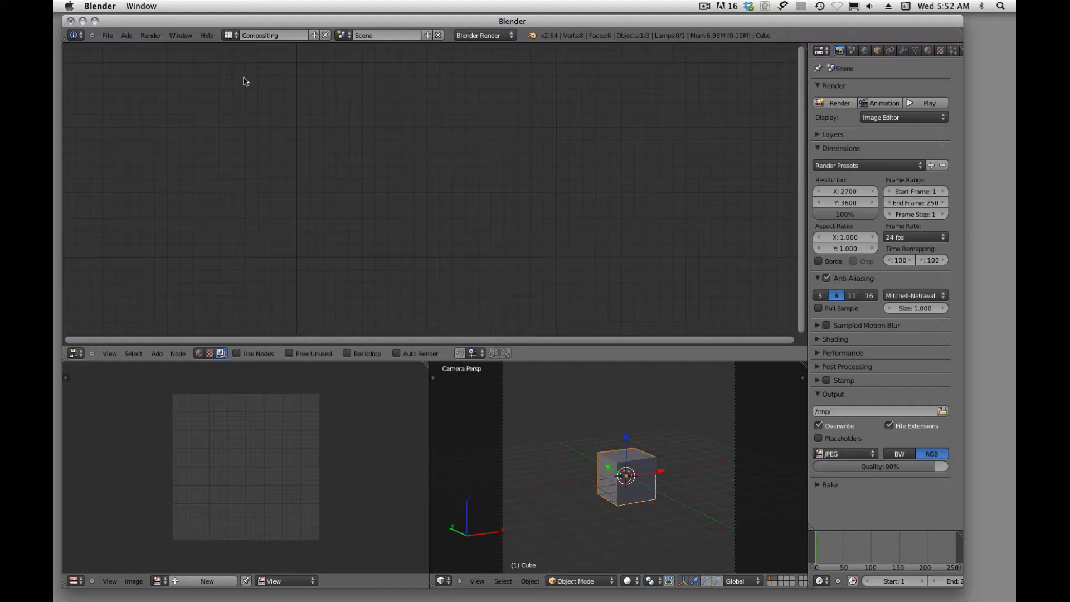
# Step: Switch the screen layout to Default, then reopen the layout list
pyautogui.click(230, 35)
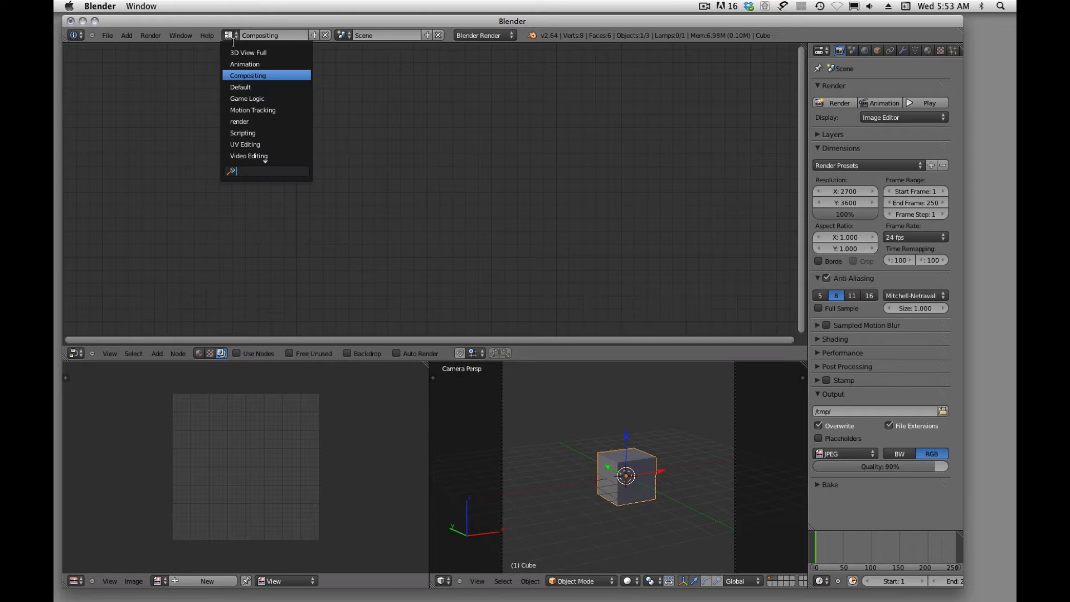
pyautogui.click(240, 97)
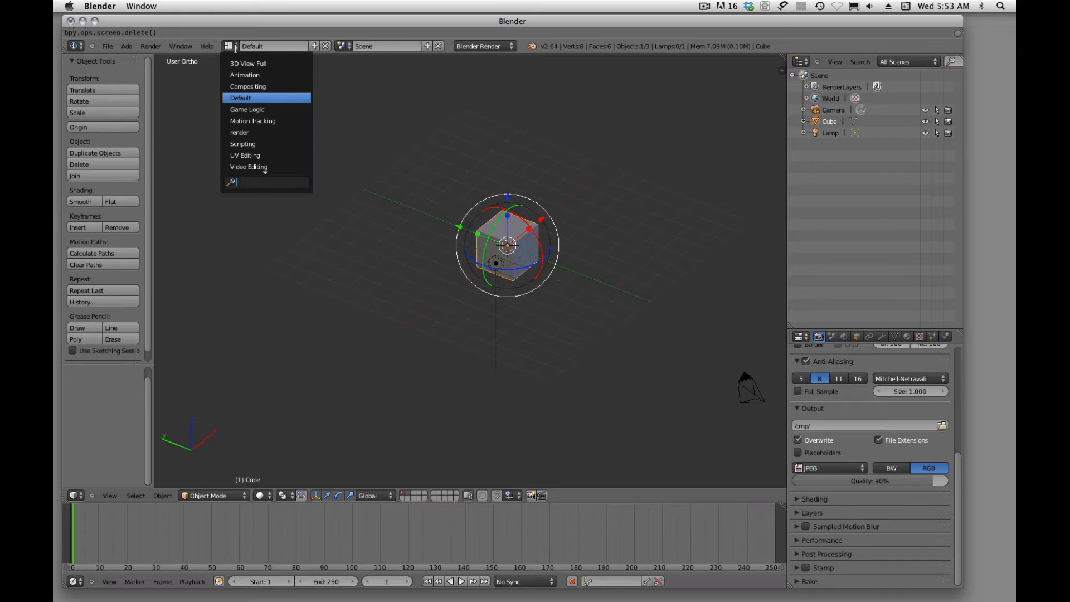
pyautogui.click(240, 133)
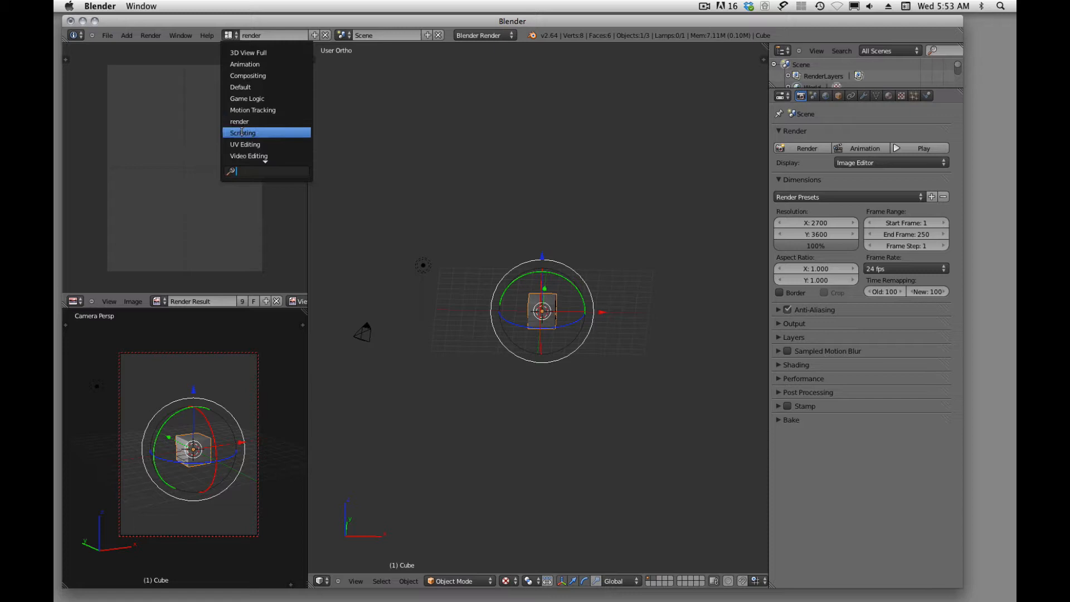
# Step: Select the Scripting layout and add a new screen layout from it
pyautogui.click(243, 133)
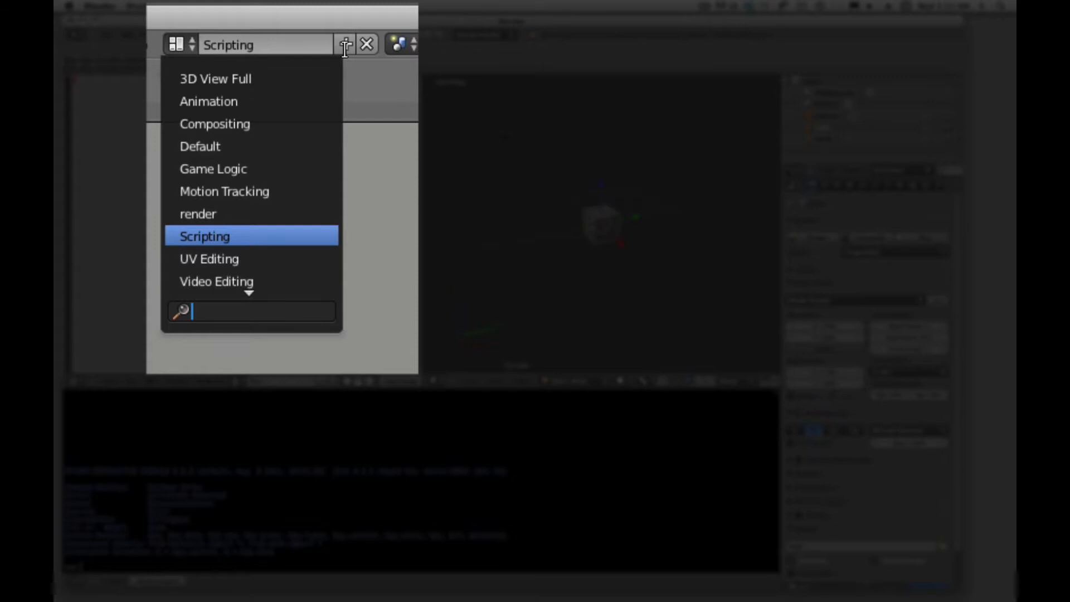
pyautogui.click(204, 235)
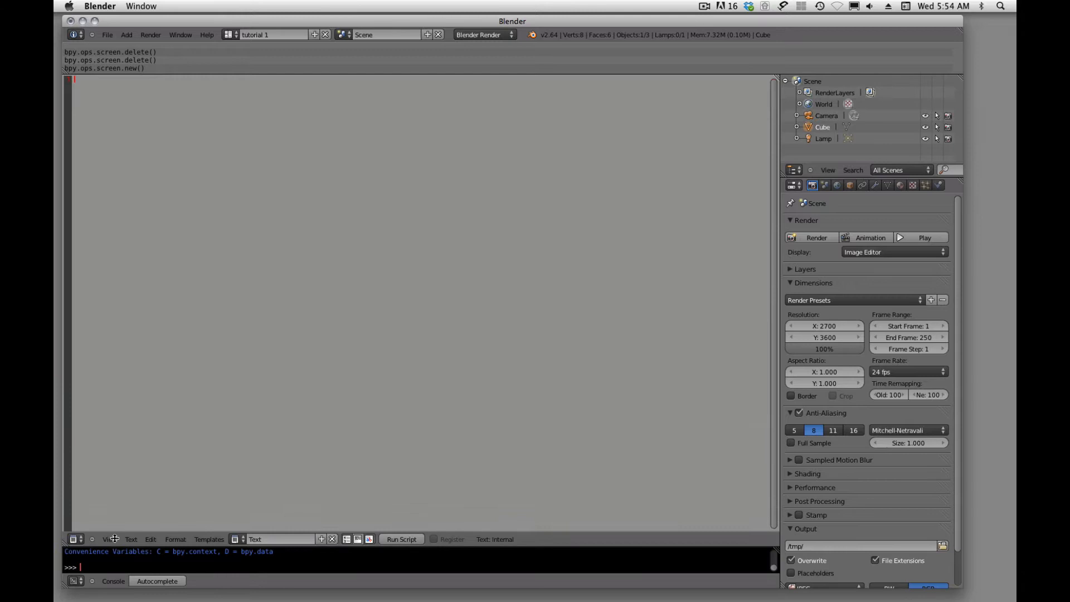
# Step: Split the large text editor into two side-by-side areas
pyautogui.click(176, 477)
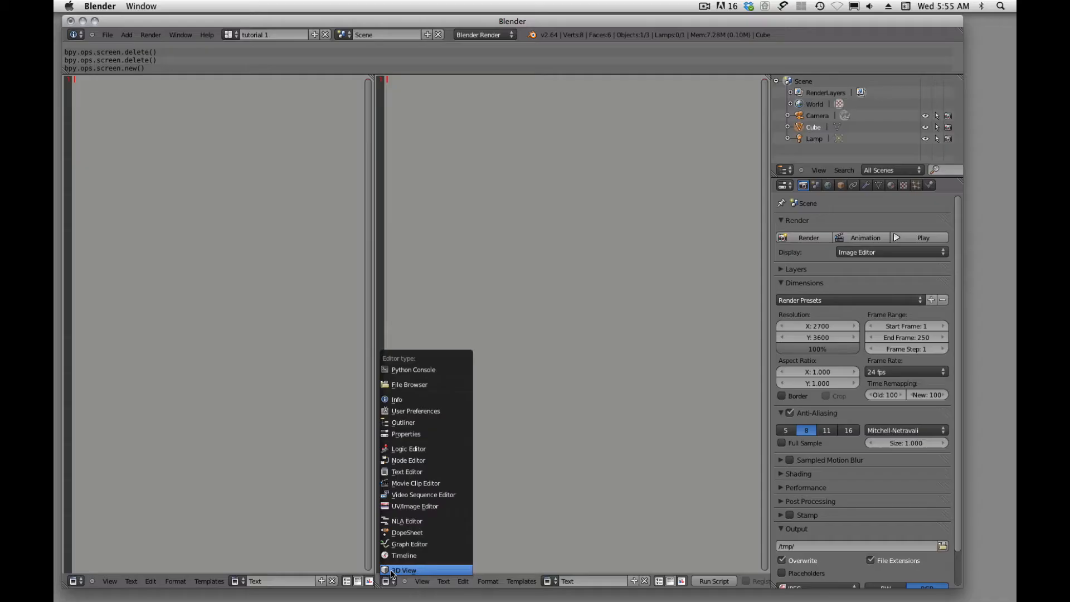
# Step: Change the editor type of the right area to Graph Editor
pyautogui.click(404, 570)
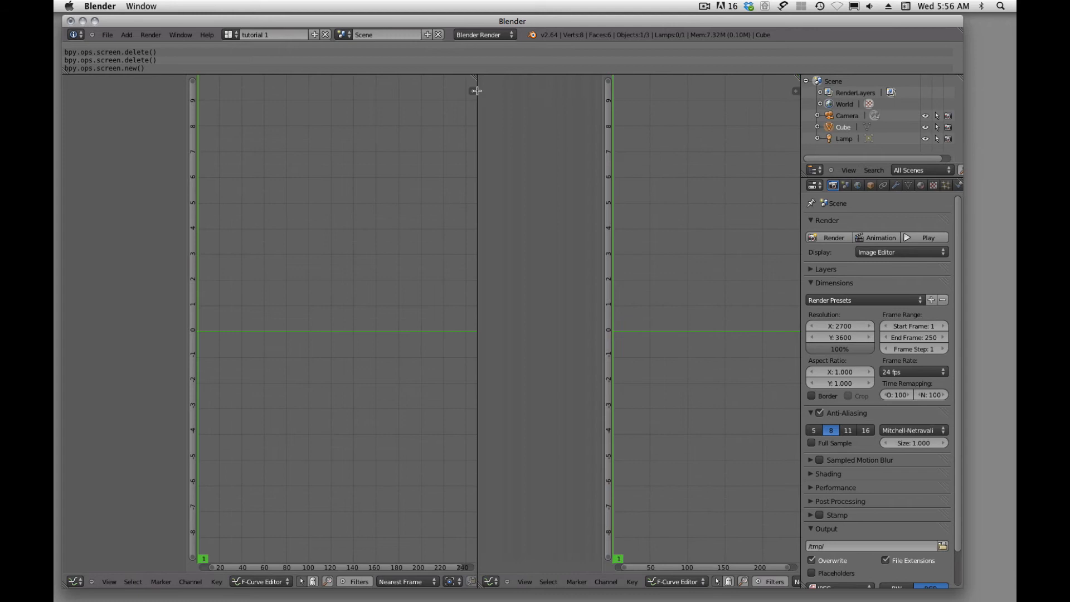
# Step: Join the two graph editors into one area and make it a 3D View
pyautogui.click(74, 581)
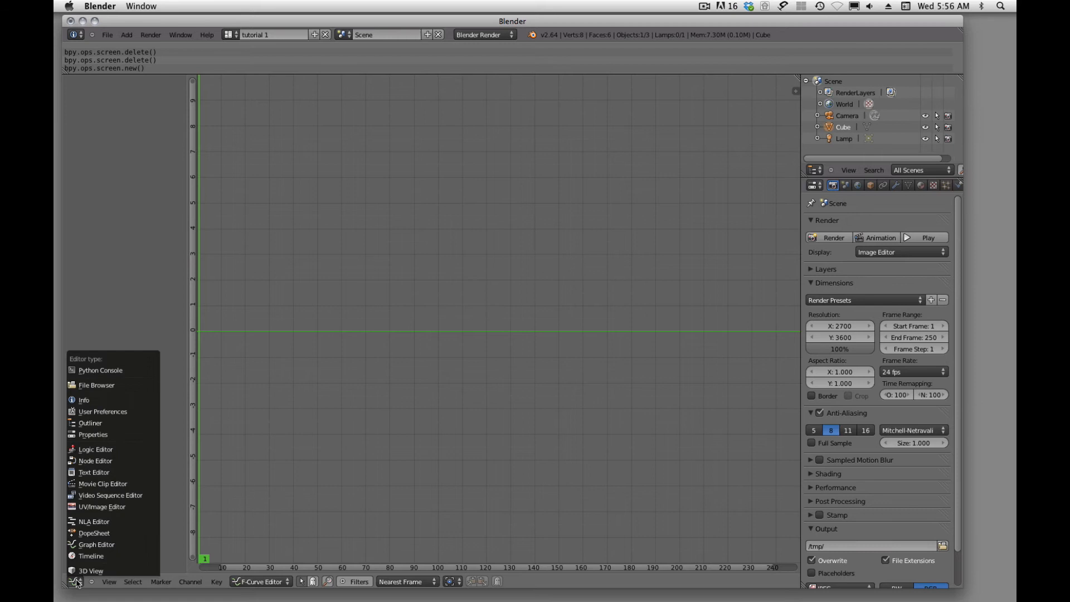
pyautogui.click(91, 571)
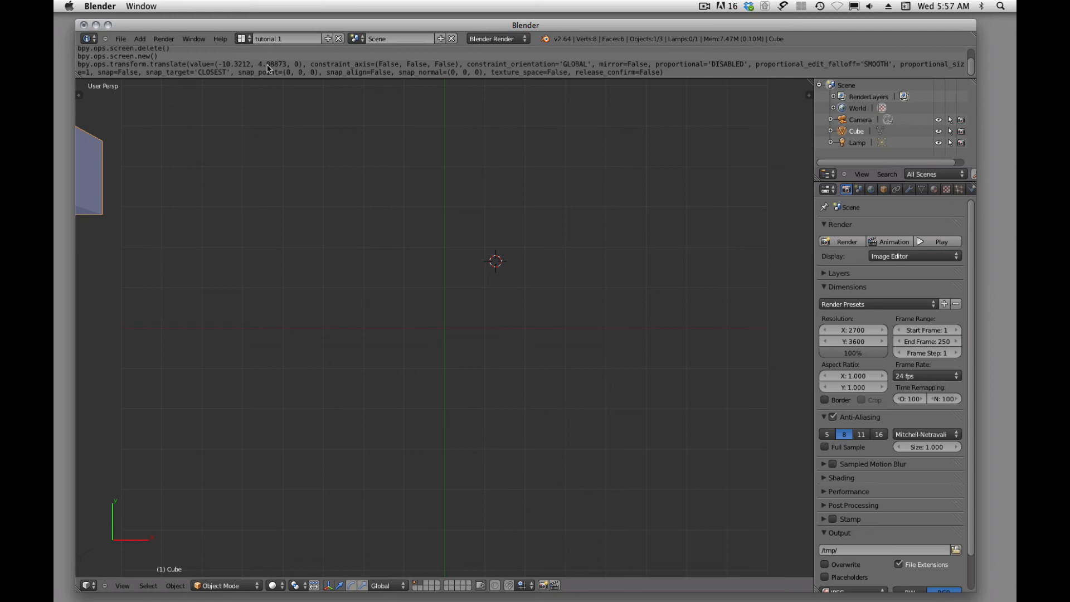
# Step: Split the 3D view and set the new right area to 3D View
pyautogui.click(437, 585)
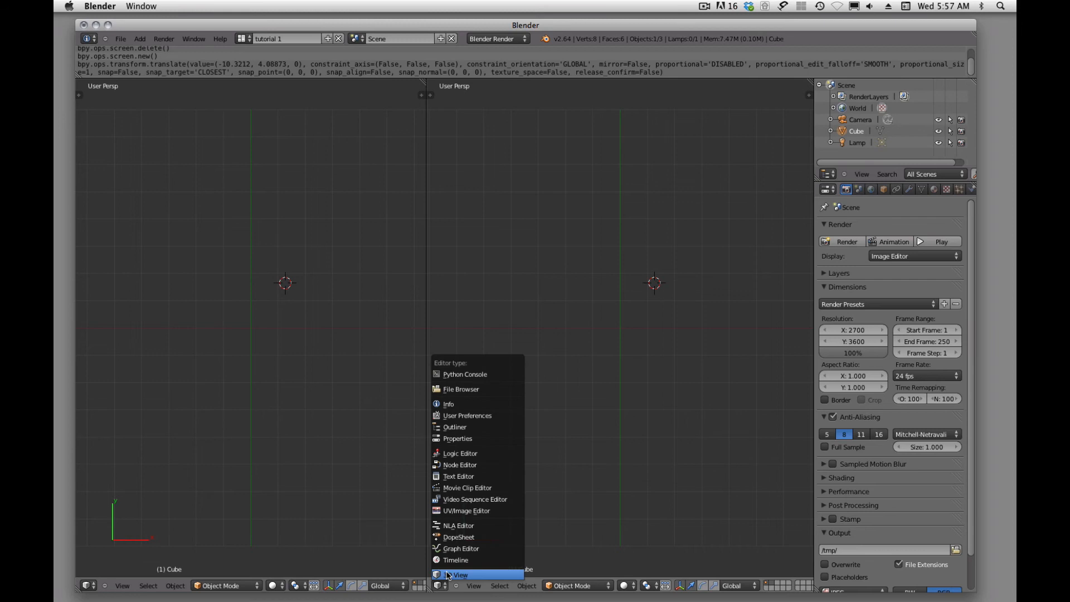
pyautogui.click(457, 439)
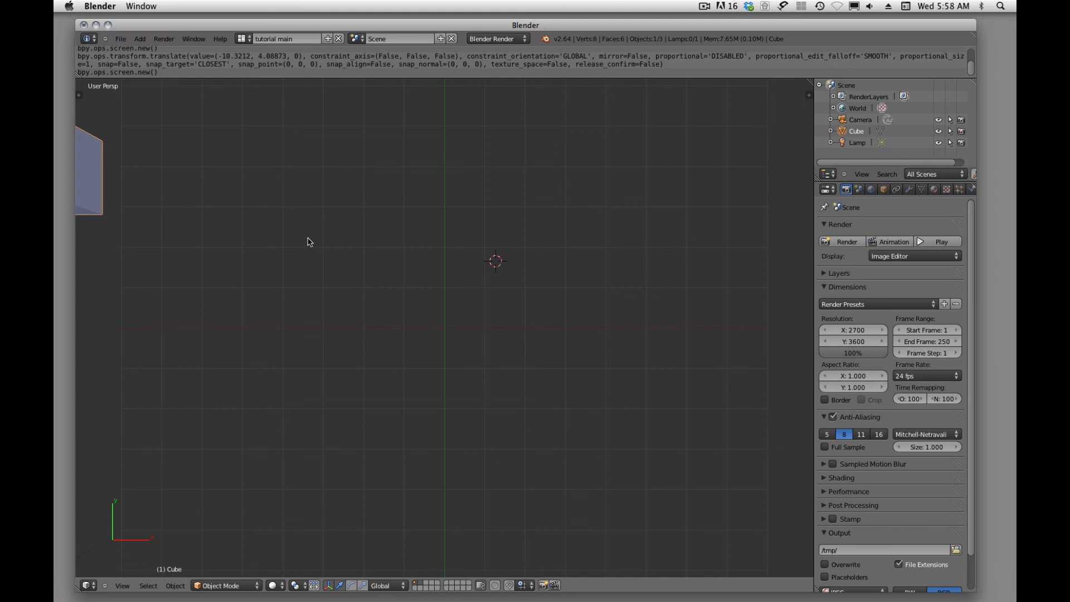
# Step: Choose Default from the screen layout list in the Info header
pyautogui.click(245, 39)
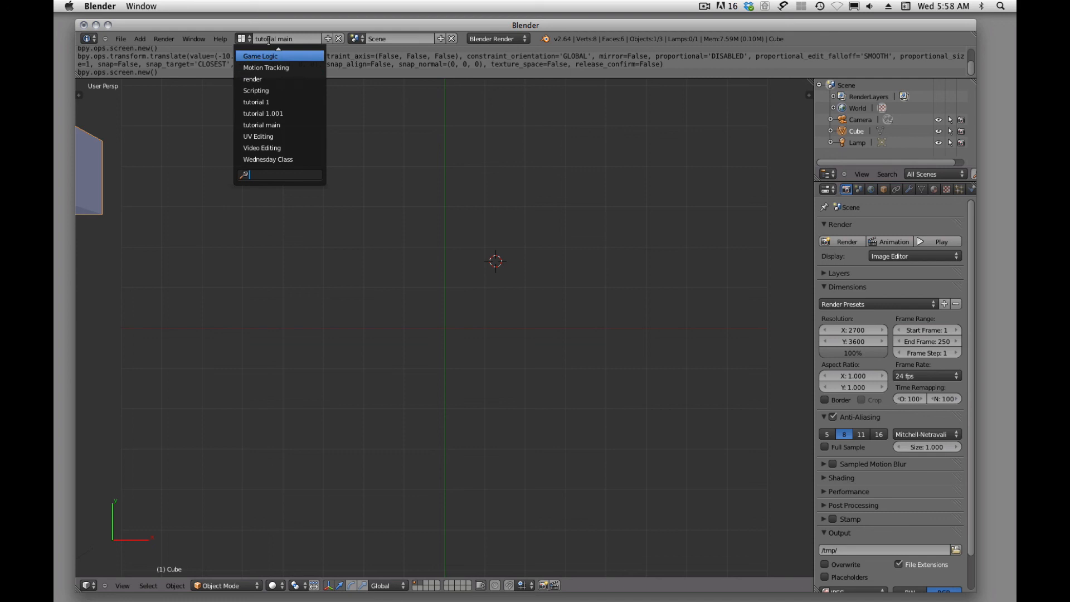
pyautogui.click(259, 55)
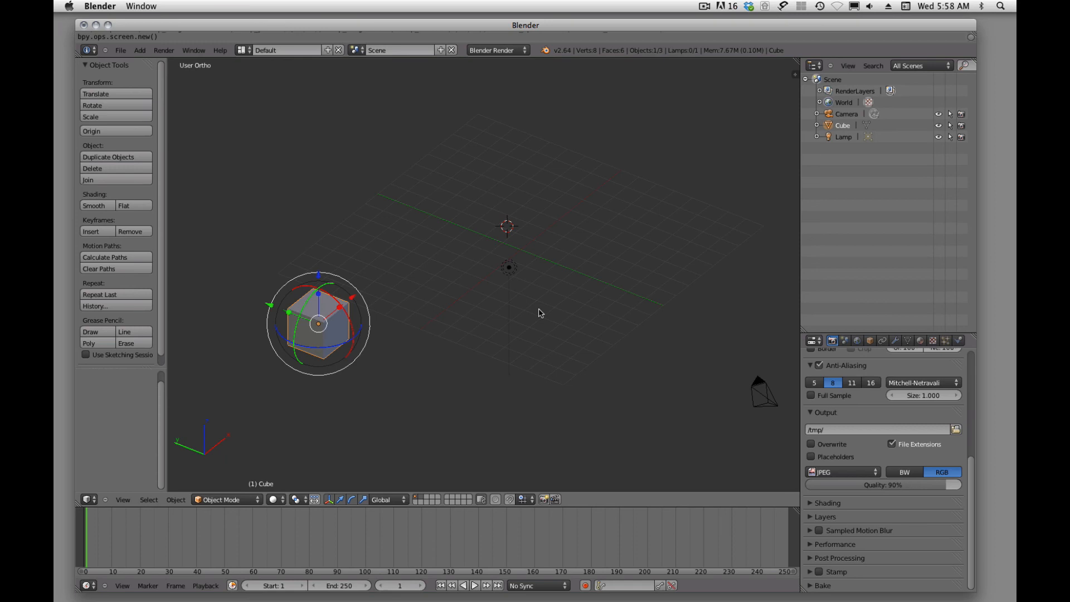